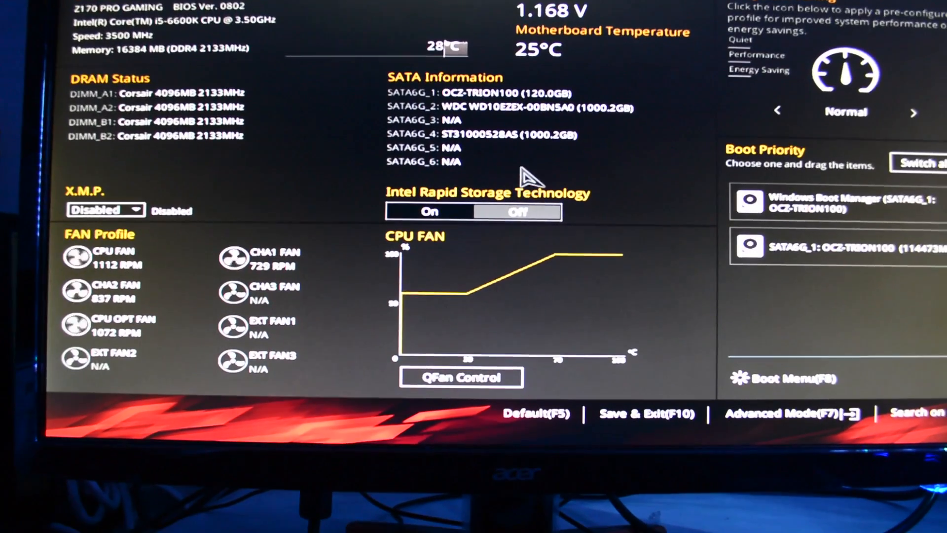
Switch the BIOS to Advanced Mode and show the Ai Tweaker overclocking page.
click(780, 413)
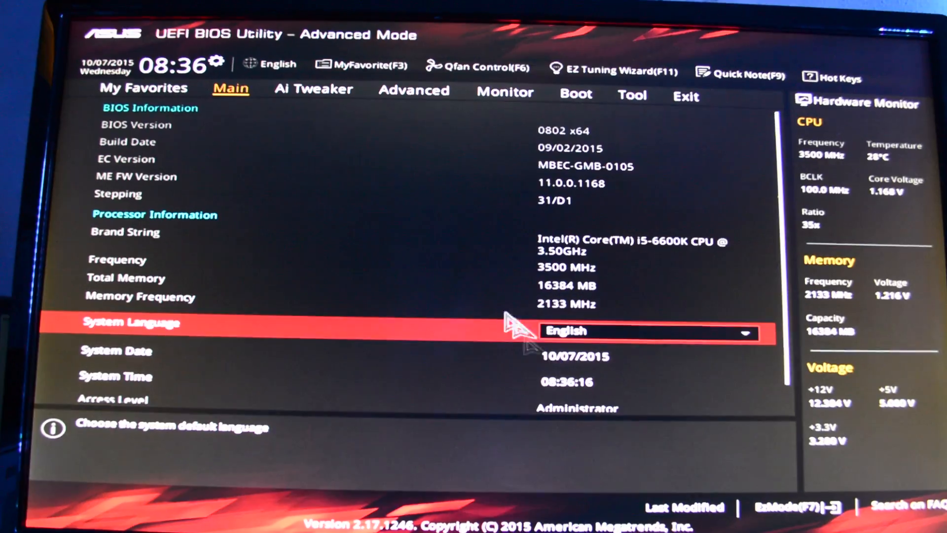
click(314, 89)
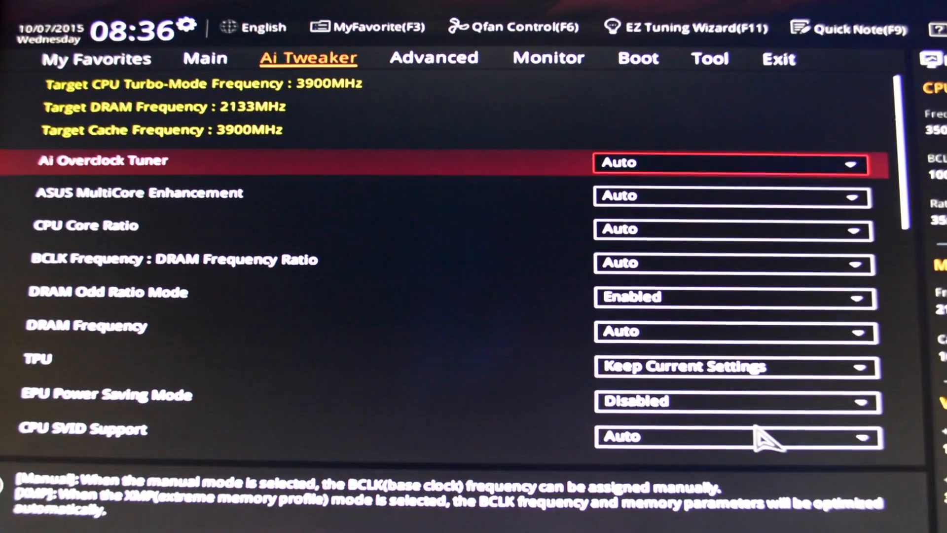
mouse_move(704, 234)
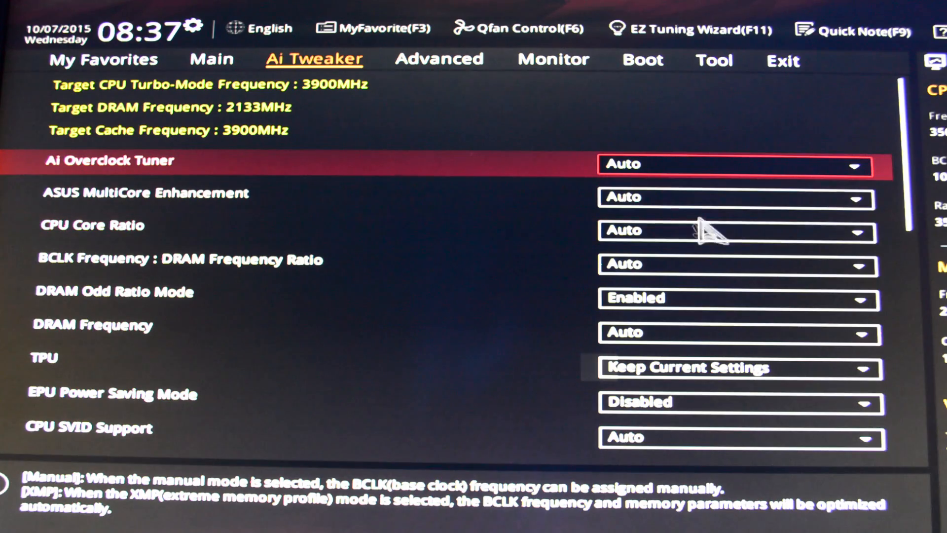
Set CPU Core Ratio to Sync All Cores with a 46 ratio limit.
click(734, 231)
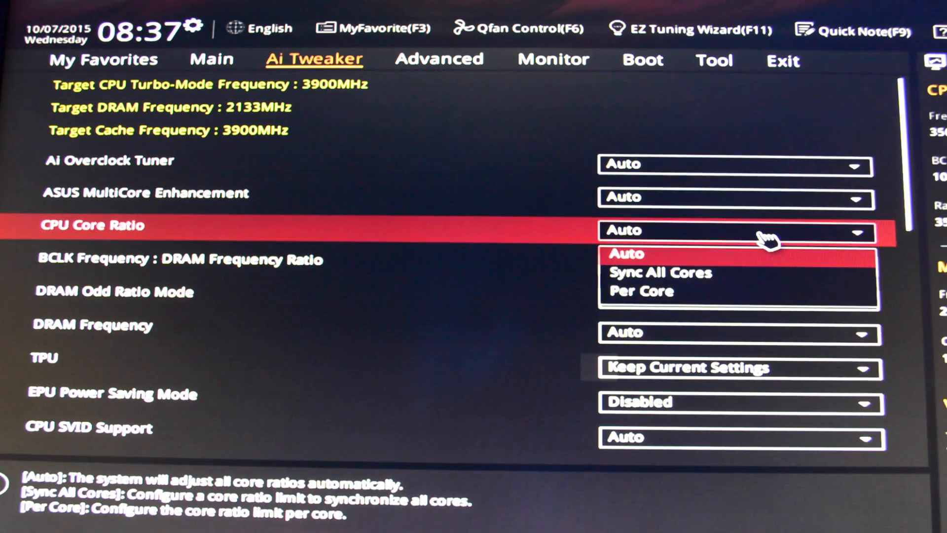
click(659, 273)
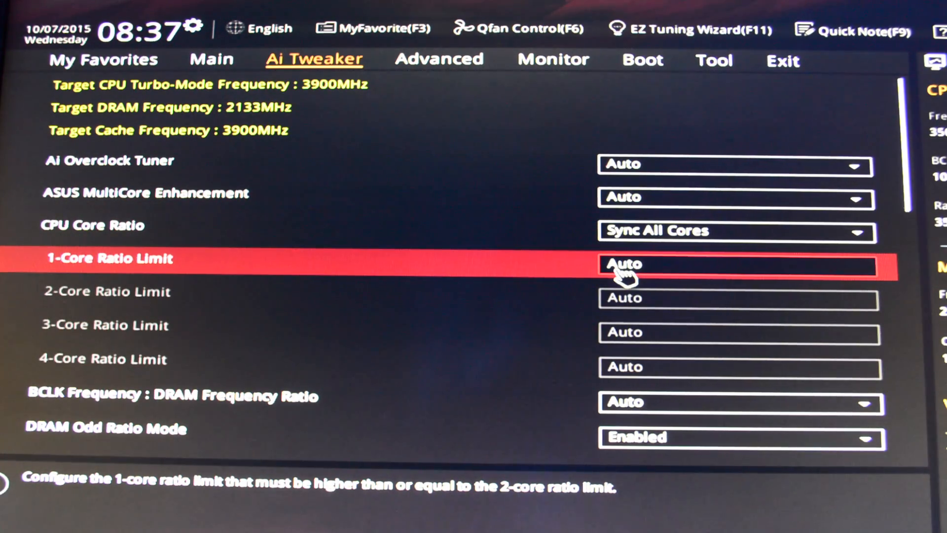
text(46)
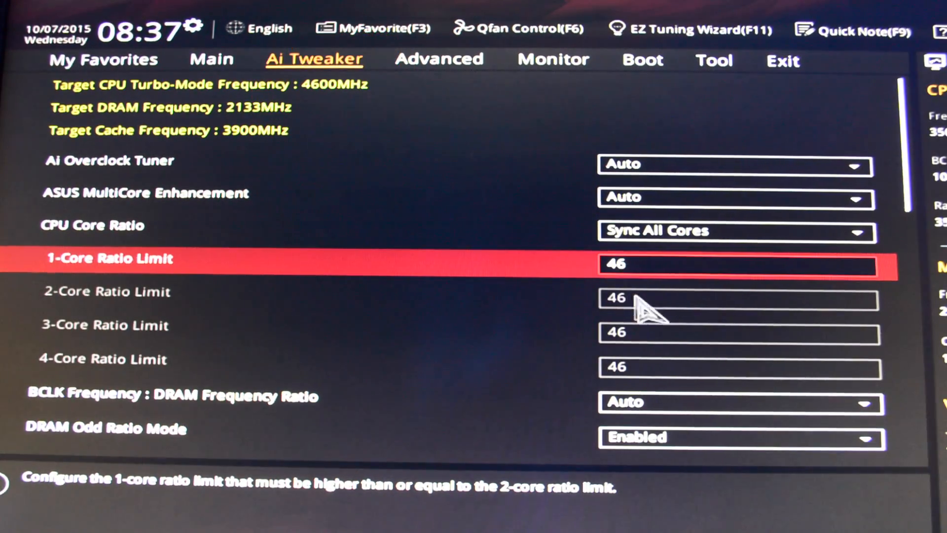
mouse_move(631, 338)
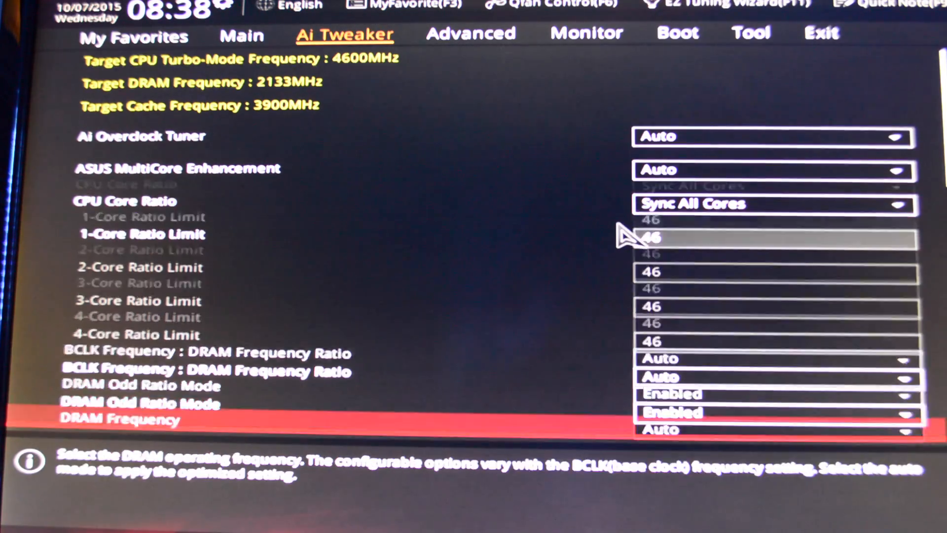
scroll(down, 3)
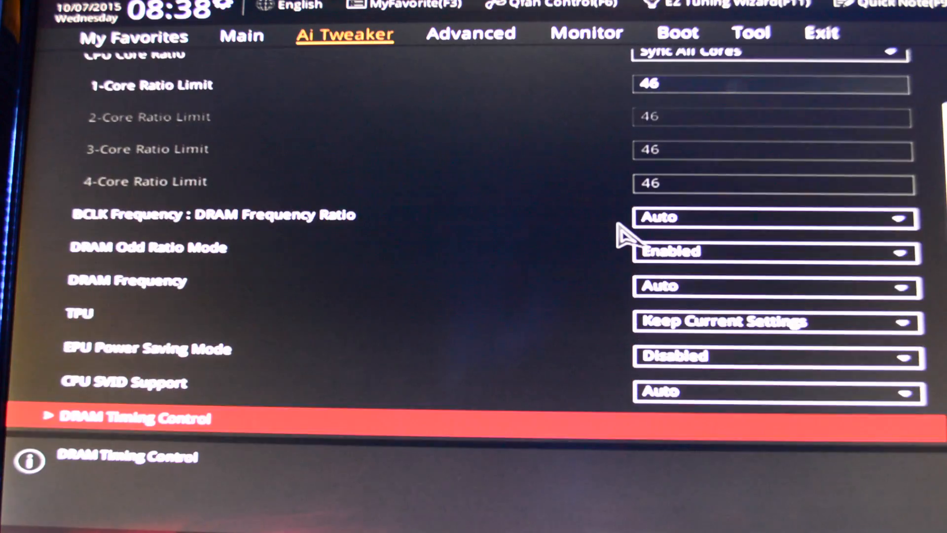
scroll(down, 3)
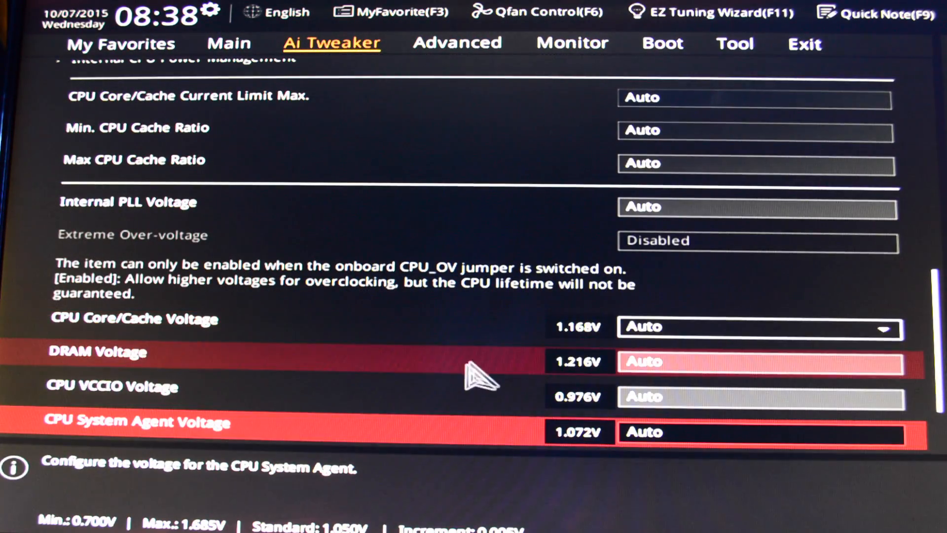
scroll(down, 3)
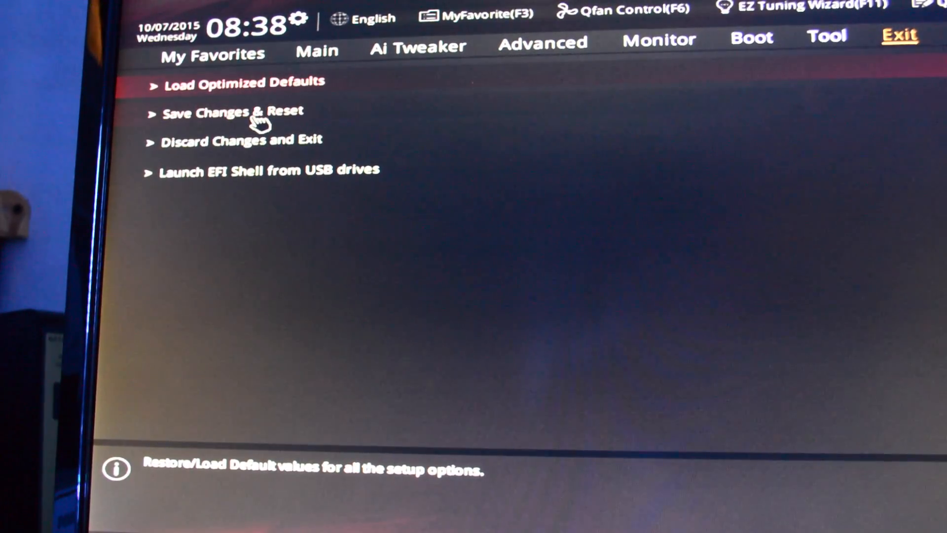
Save the 46x ratio changes with Save Changes & Reset, confirming OK.
click(232, 113)
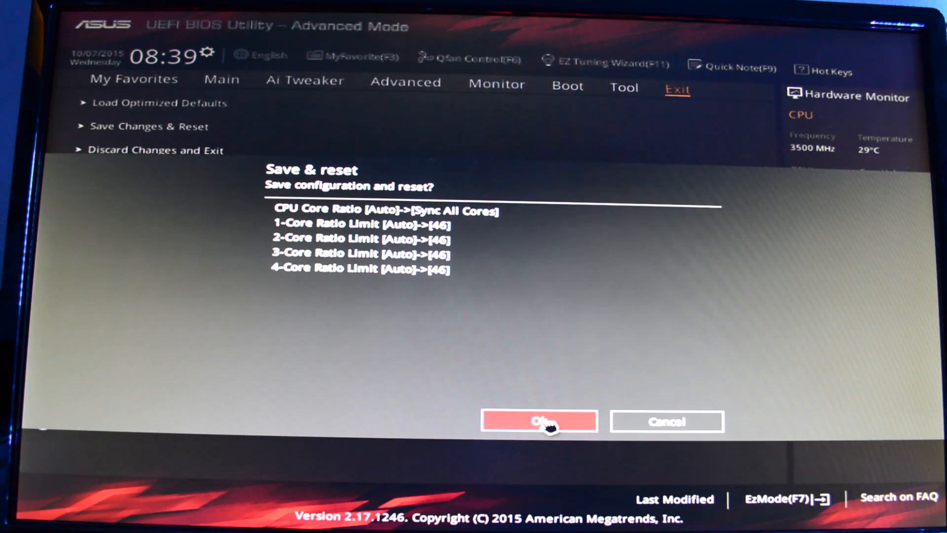
click(538, 421)
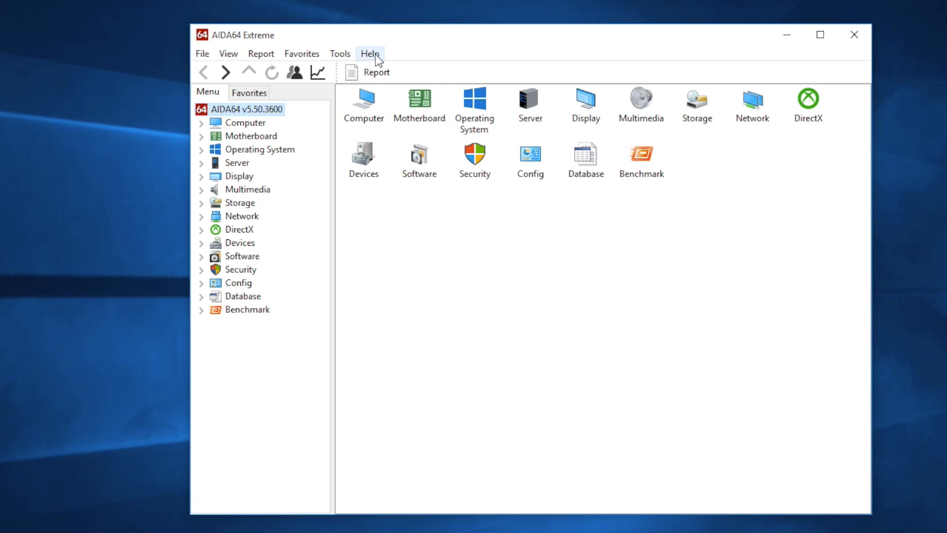
Open AIDA64 CPUID and System Stability Test, moving CPU-Z's Memory tab aside.
click(340, 53)
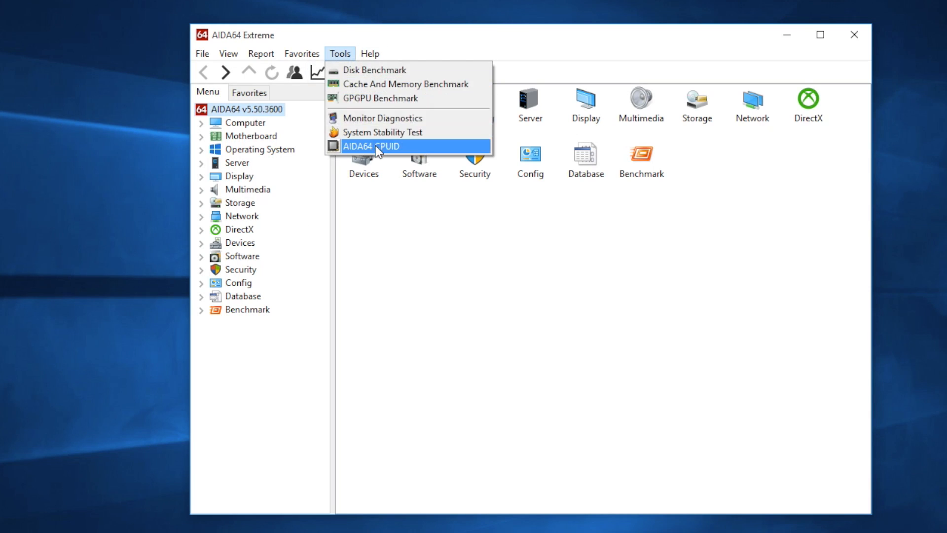
click(373, 146)
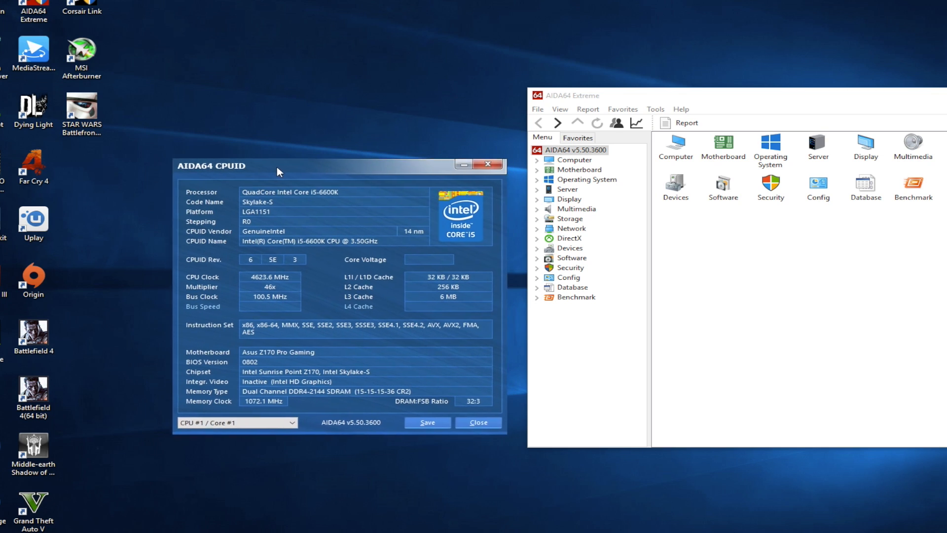
click(654, 109)
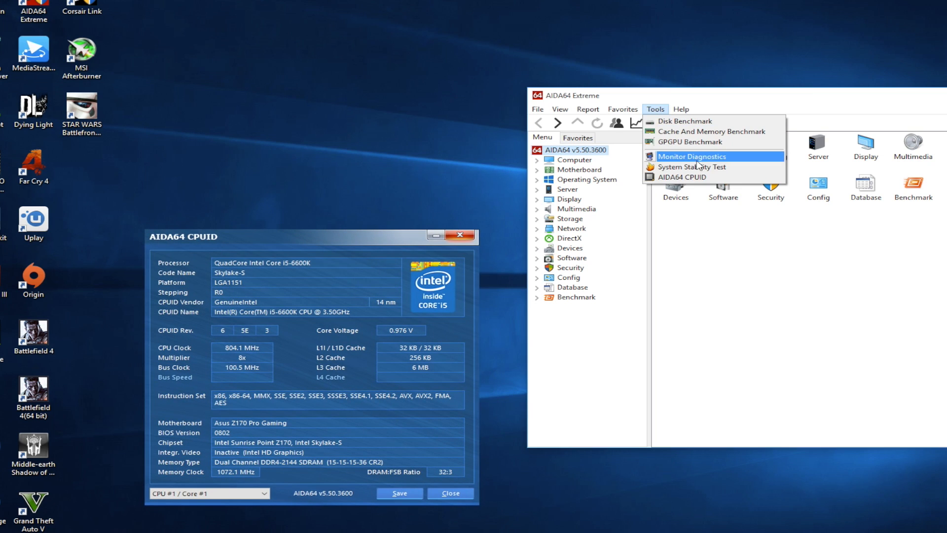
click(693, 166)
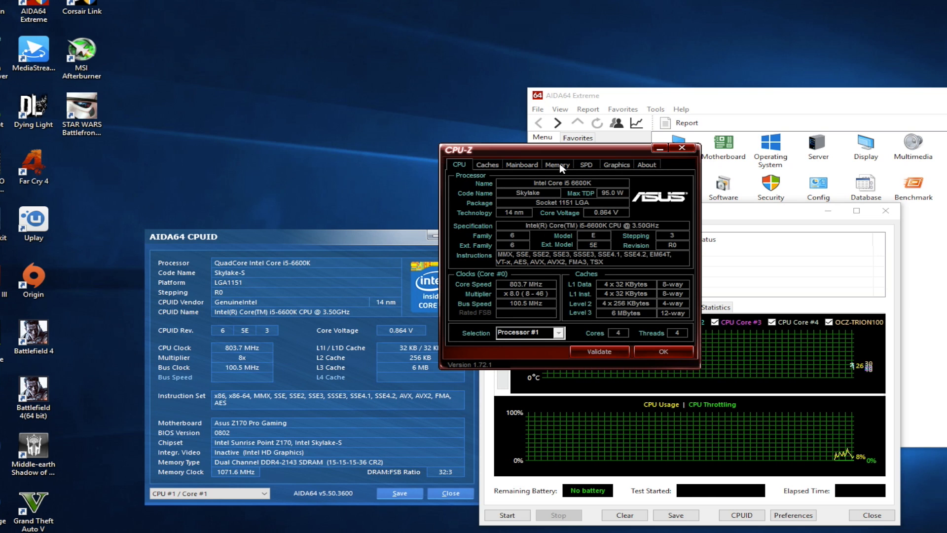
click(557, 164)
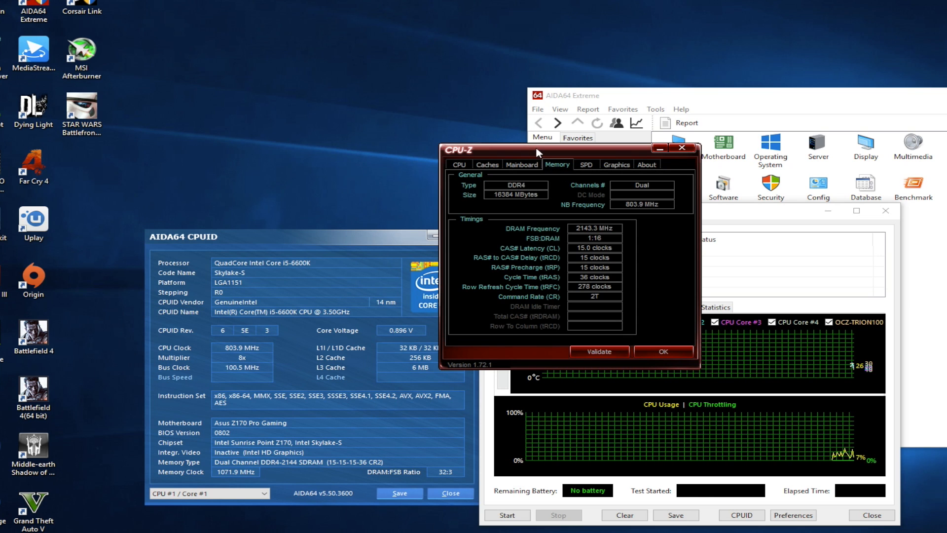
drag(537, 151, 305, 6)
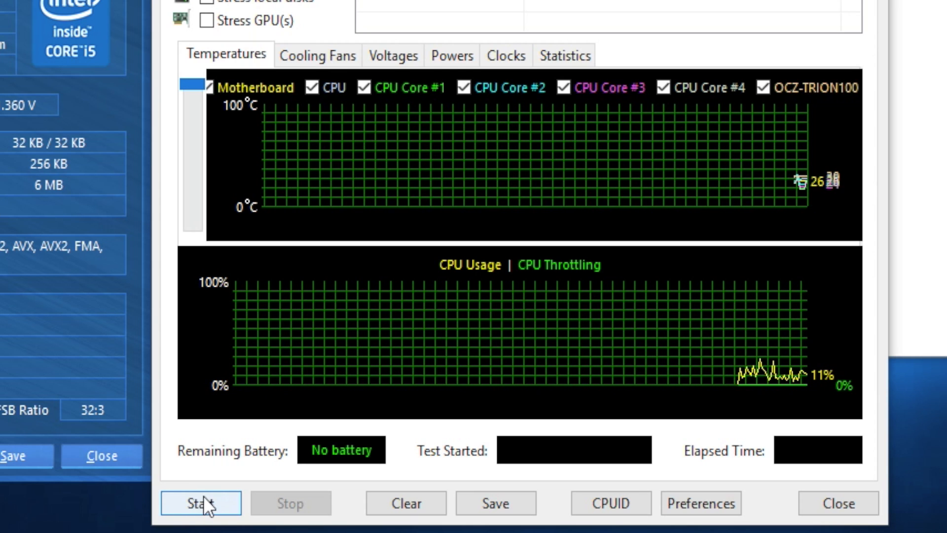
Start the stress test while CPUID shows 46x at 4621 MHz.
click(201, 502)
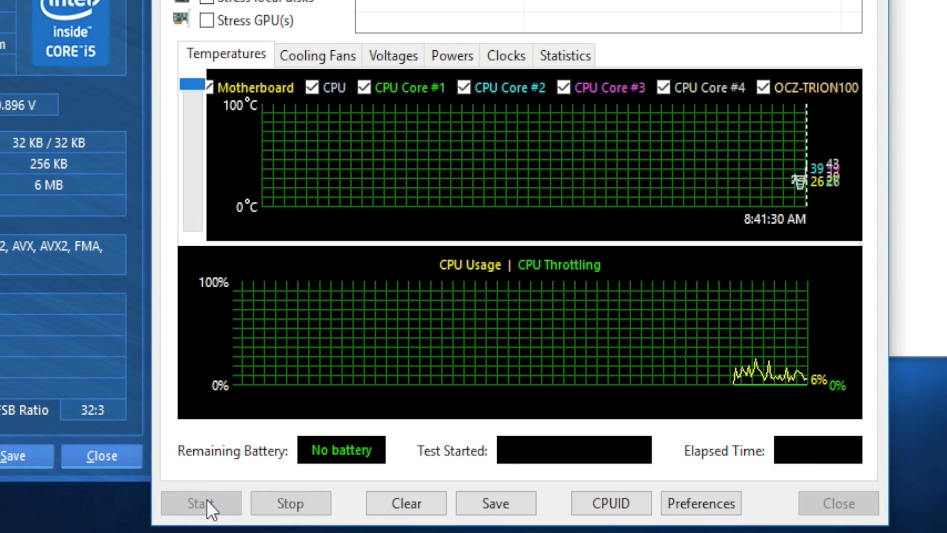
click(201, 502)
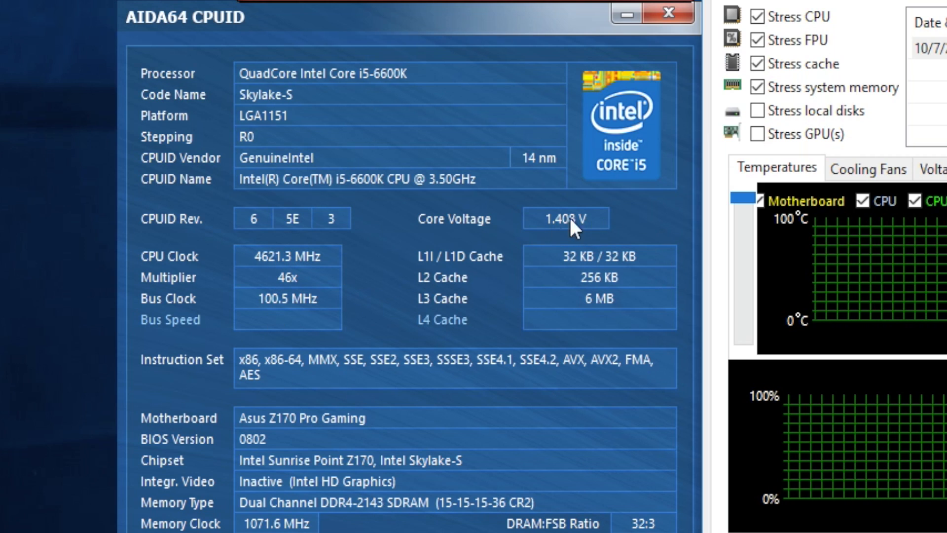
mouse_move(450, 217)
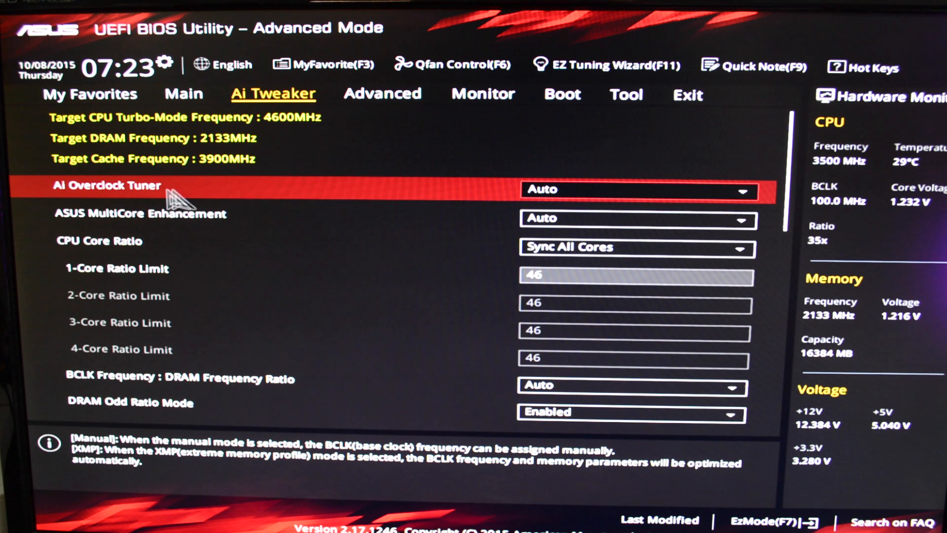
mouse_move(664, 189)
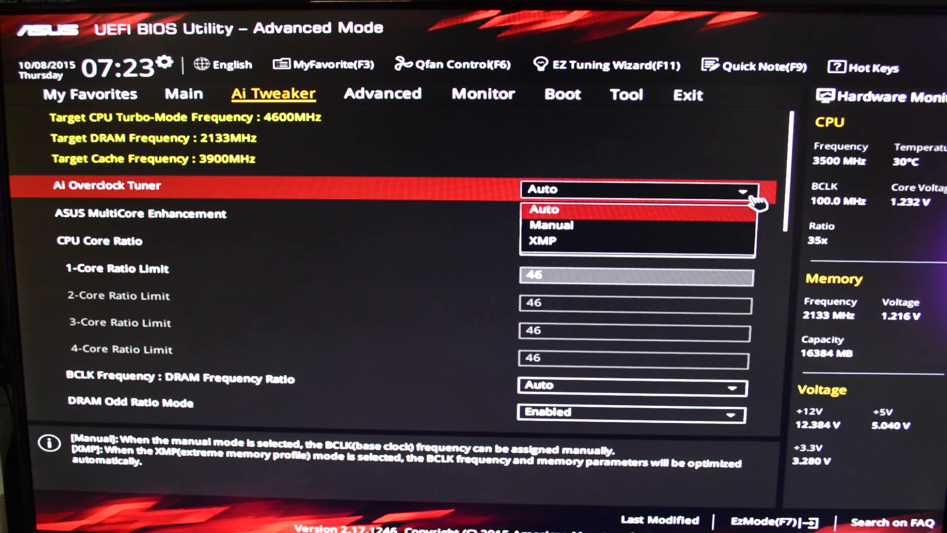
Set Ai Overclock Tuner to XMP and answer the all-core enhancement notice.
click(542, 241)
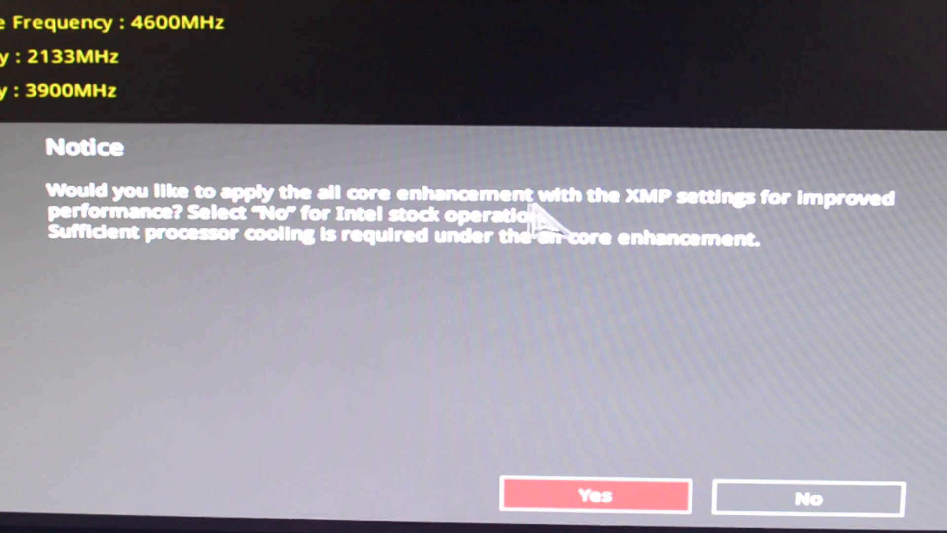
mouse_move(347, 241)
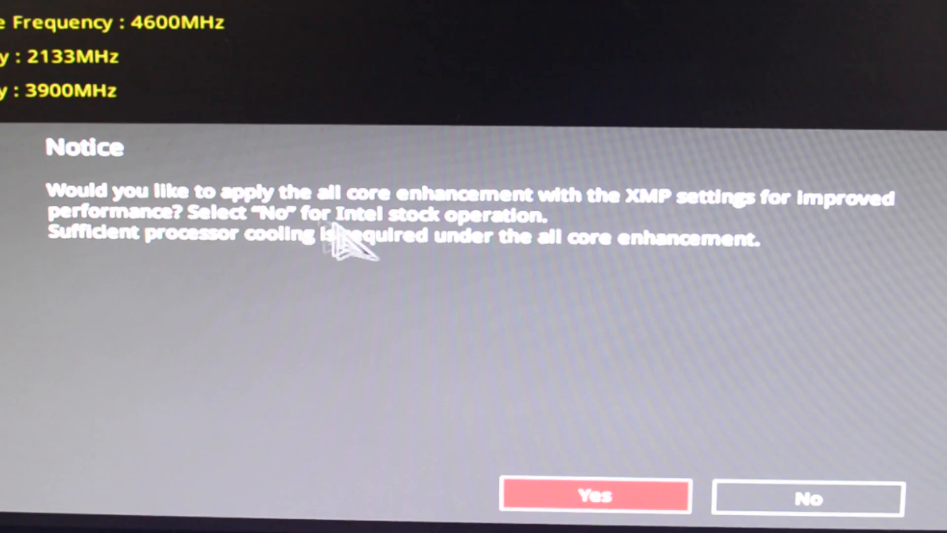
mouse_move(247, 251)
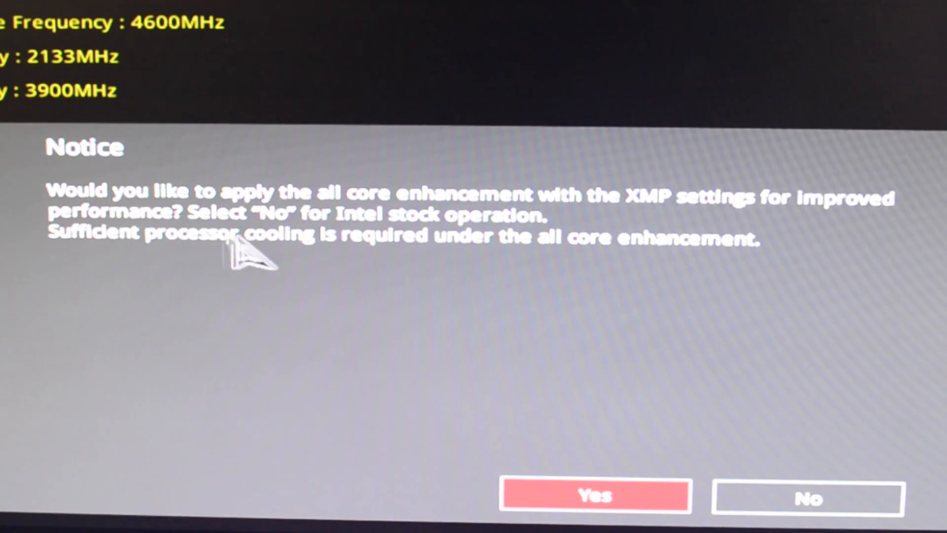
mouse_move(652, 371)
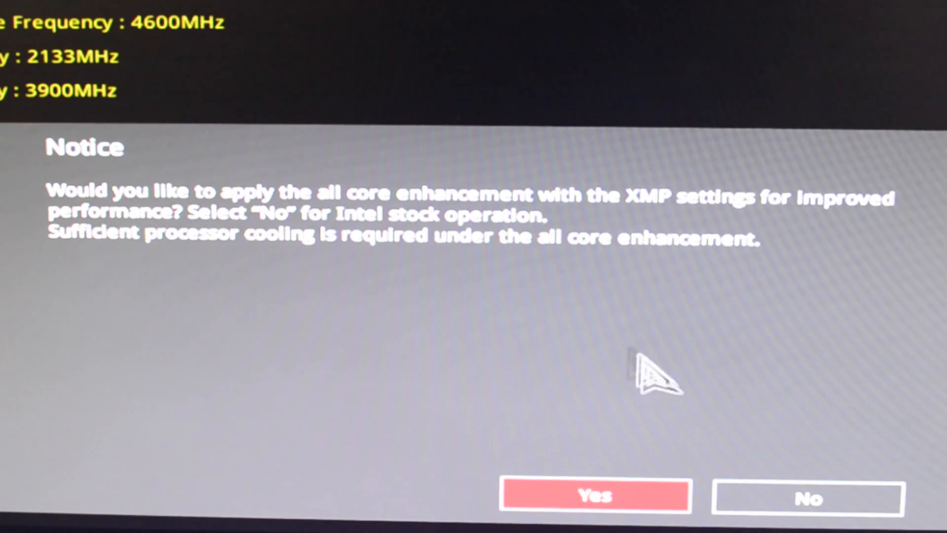
click(595, 495)
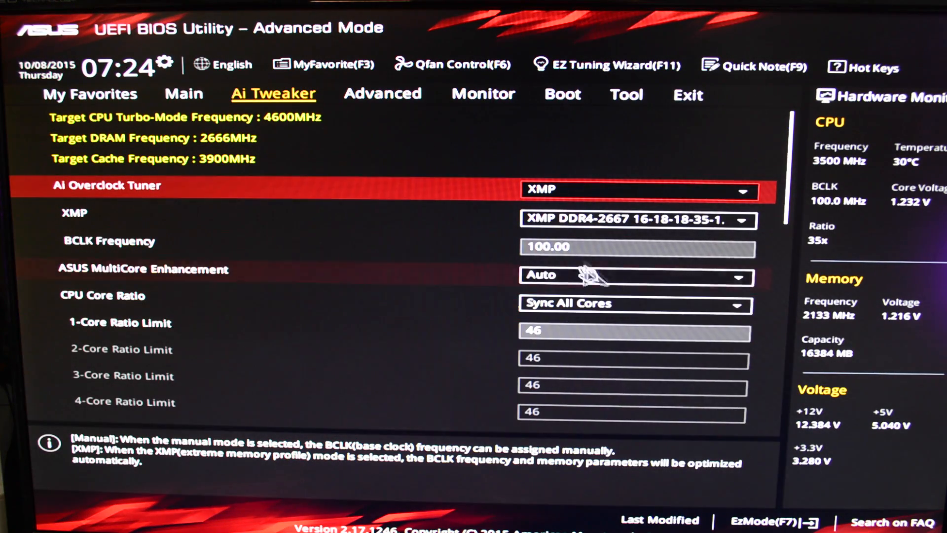
Keep the DDR4-2667 XMP profile, set DRAM Frequency to DDR4-2666MHz, and go to Exit.
click(638, 219)
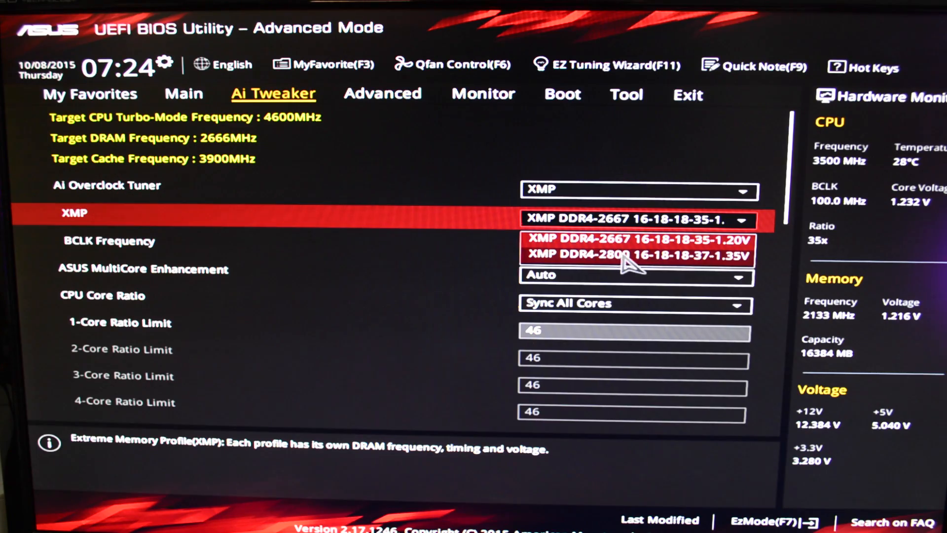
click(632, 237)
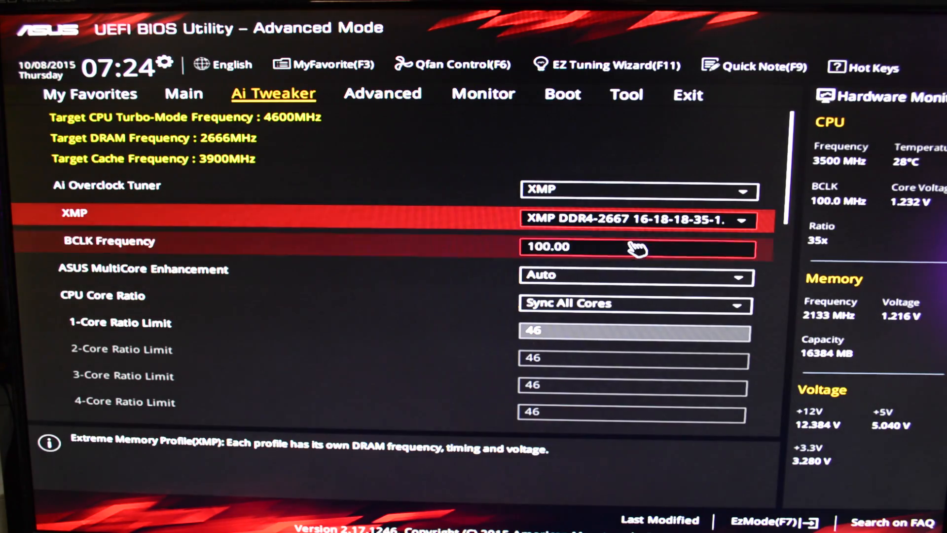
scroll(down, 3)
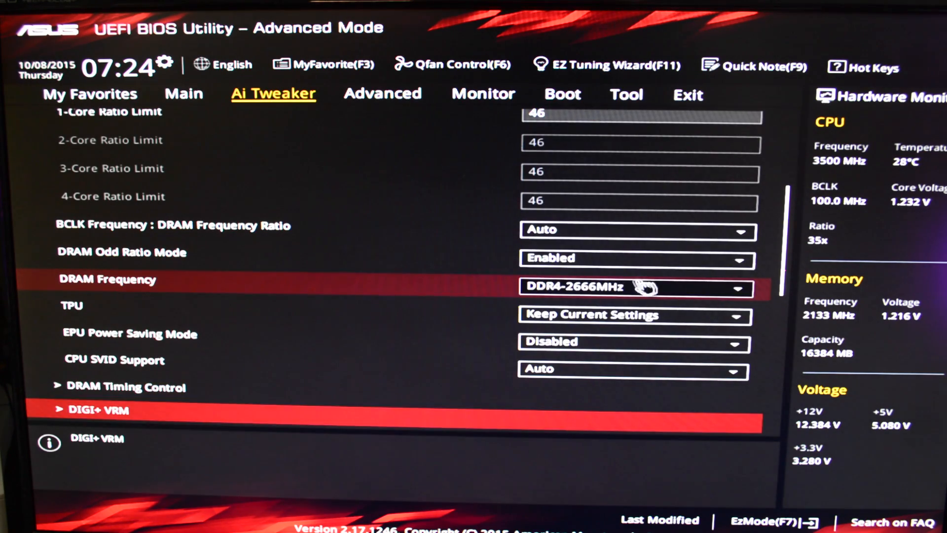
click(634, 288)
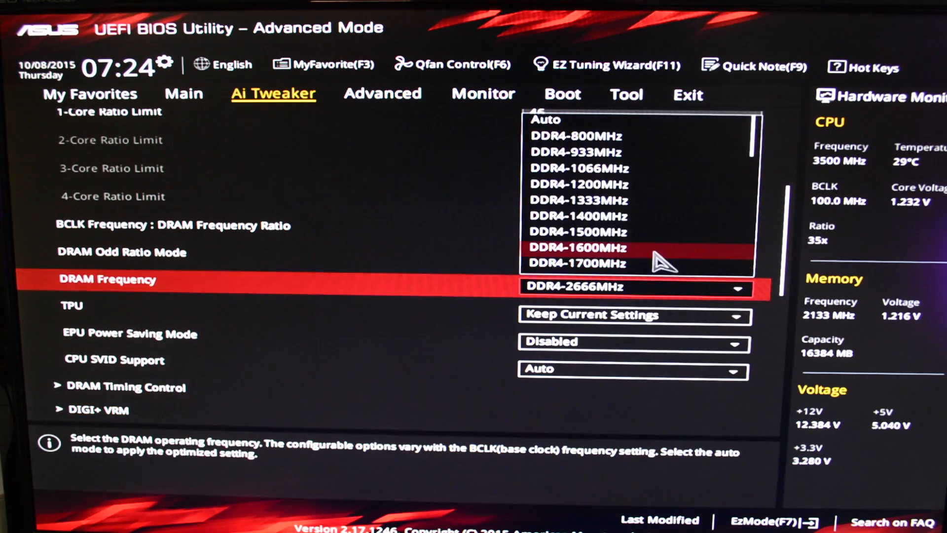
scroll(down, 3)
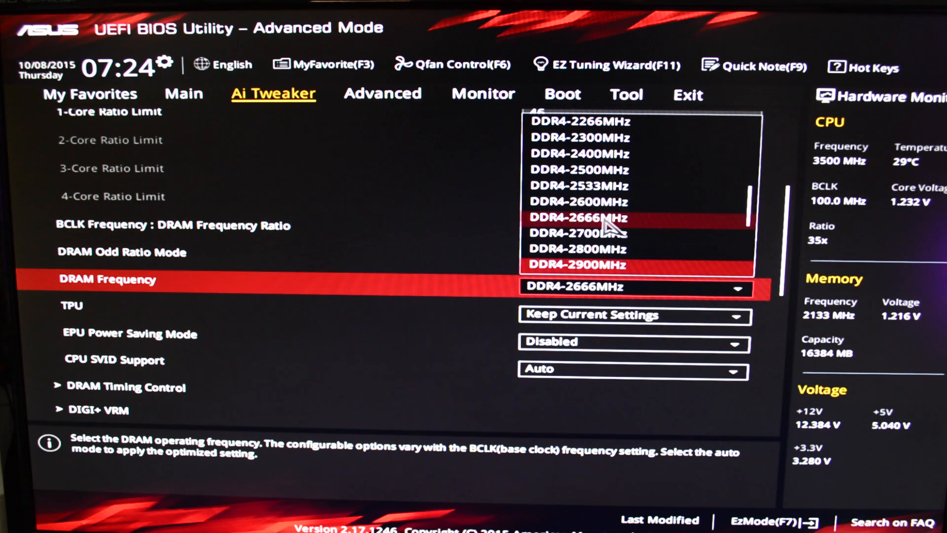
click(577, 217)
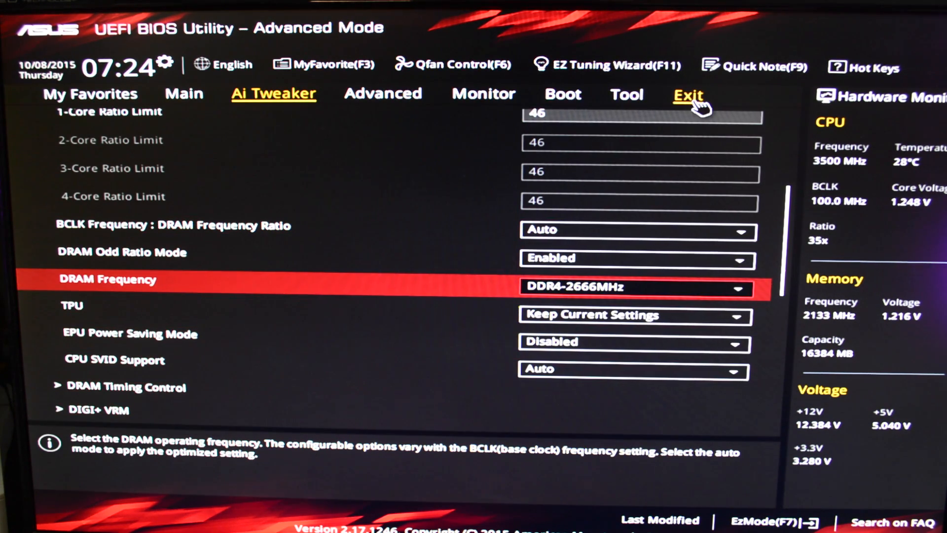
click(686, 93)
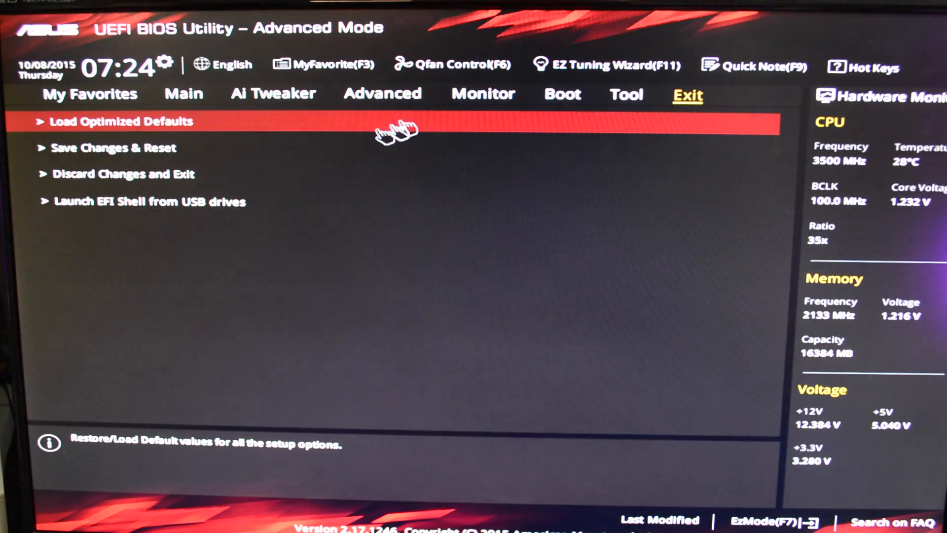
Save the XMP and DRAM frequency changes with a reset, confirming Ok.
click(114, 147)
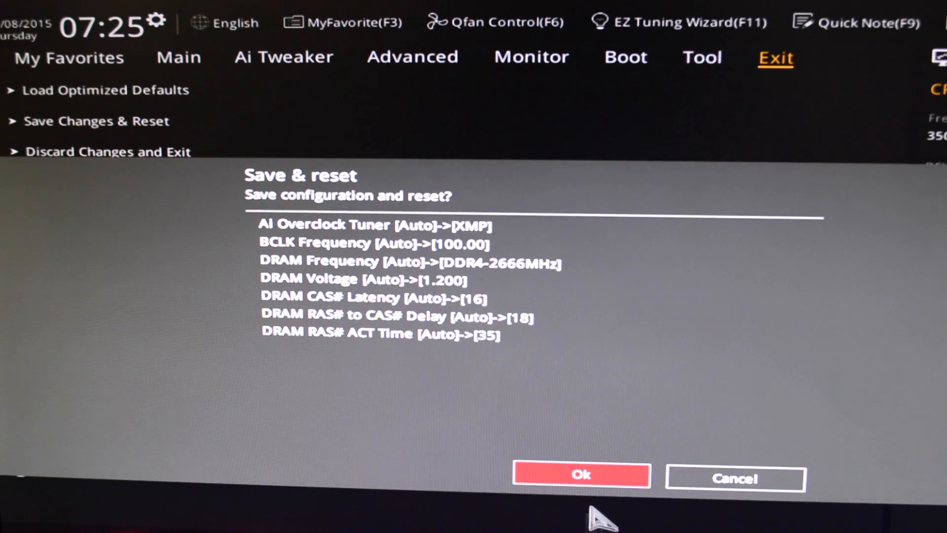
click(581, 474)
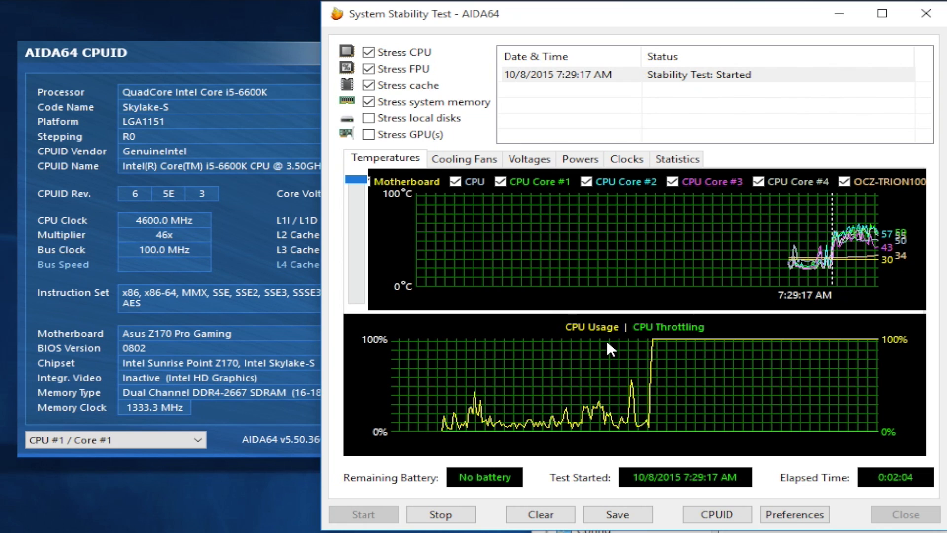
mouse_move(751, 338)
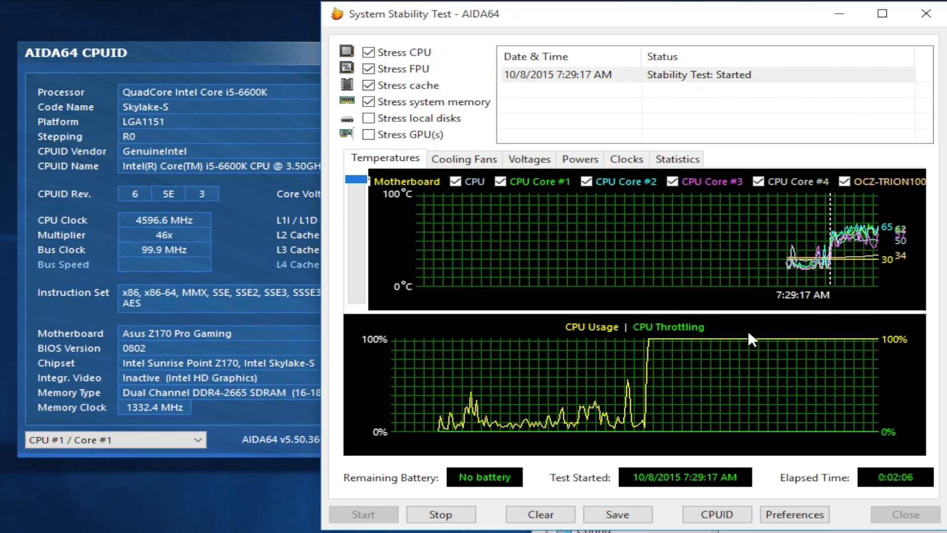
Review clock, voltage and fan graphs, then scroll the min/max/average statistics.
click(625, 158)
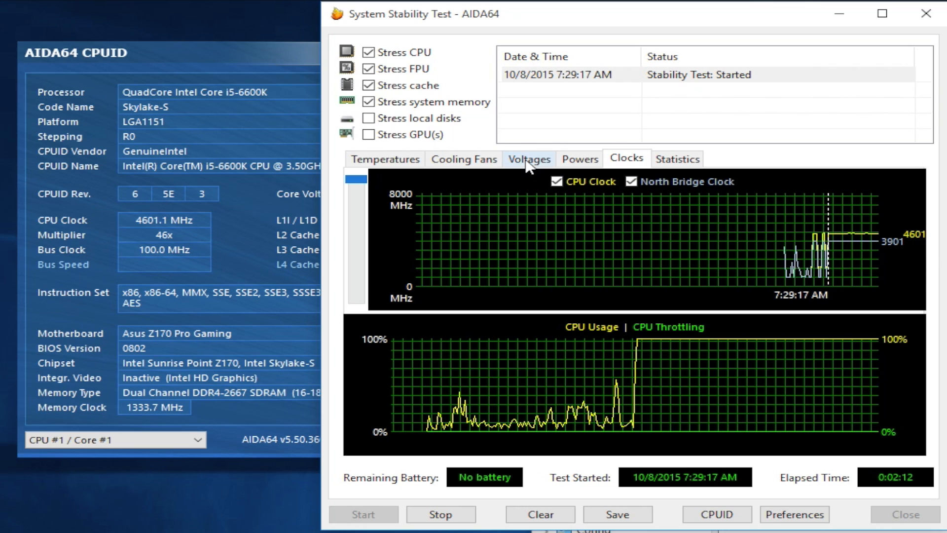
click(528, 158)
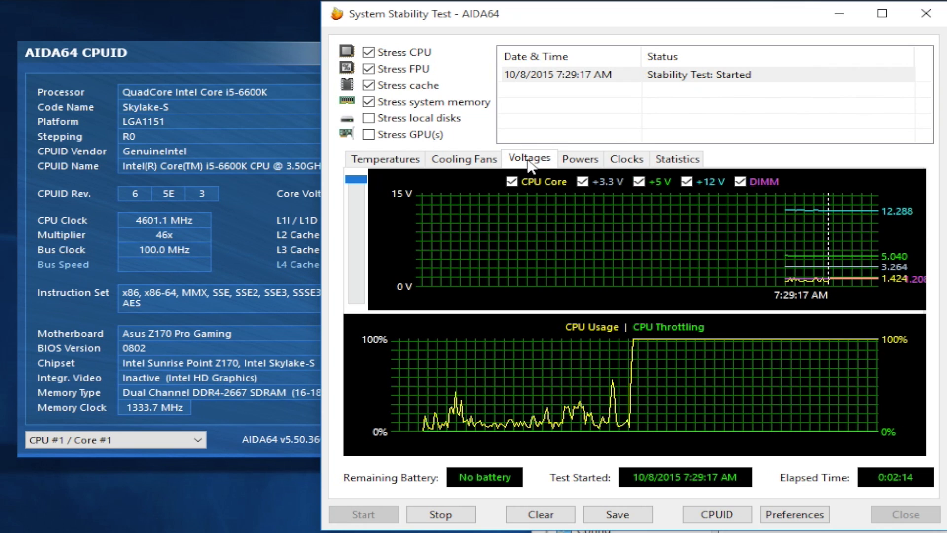
click(462, 159)
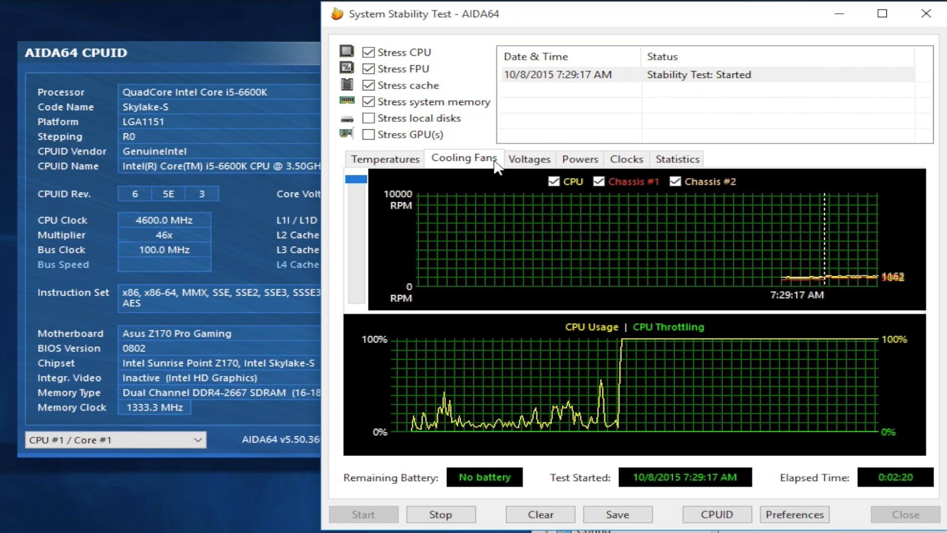
click(676, 158)
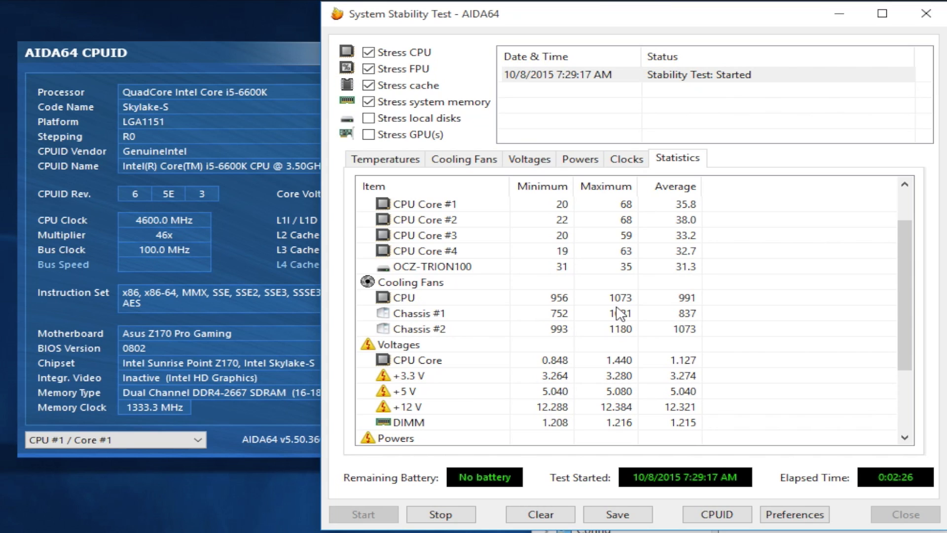
mouse_move(622, 332)
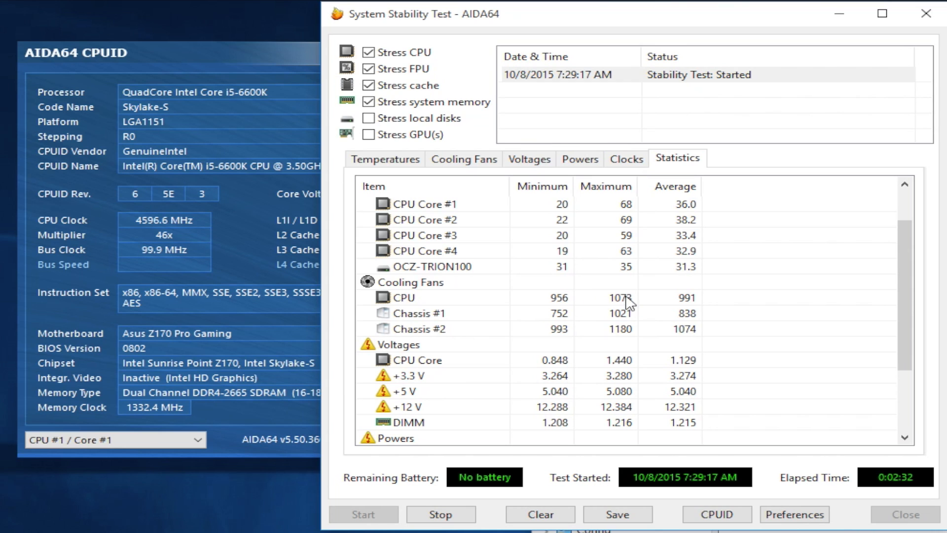
scroll(down, 3)
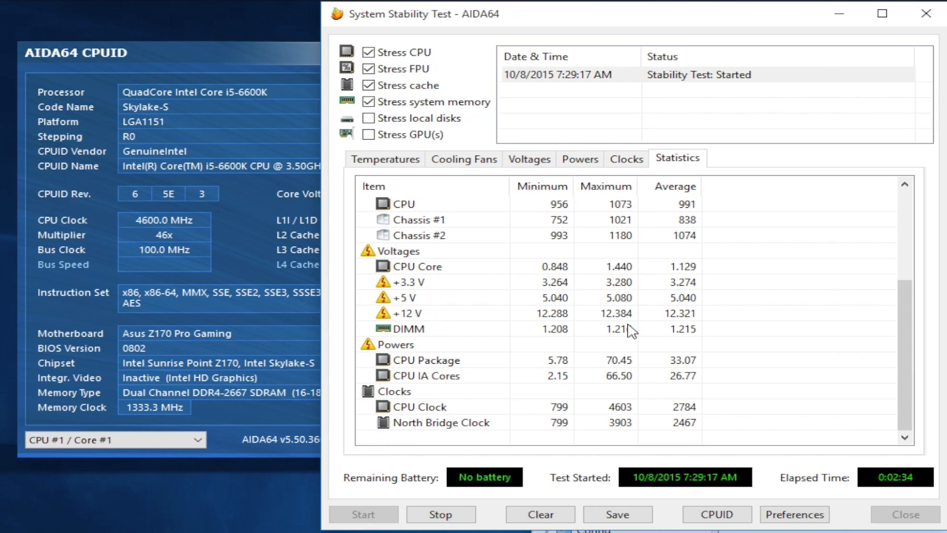